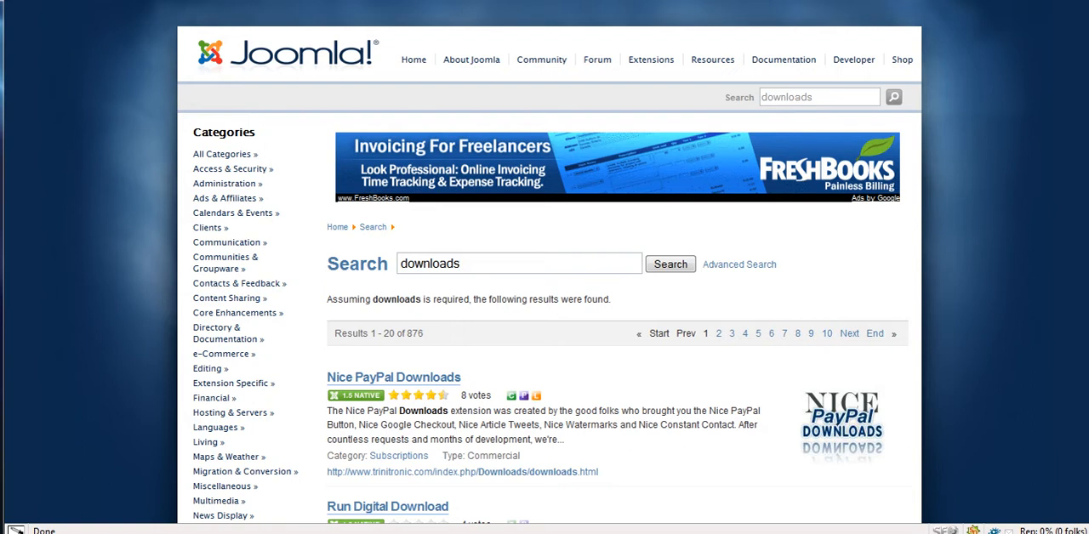
Scroll past FileCabinet and Visual Downloader to open the jDownloads listing.
left_click(519, 263)
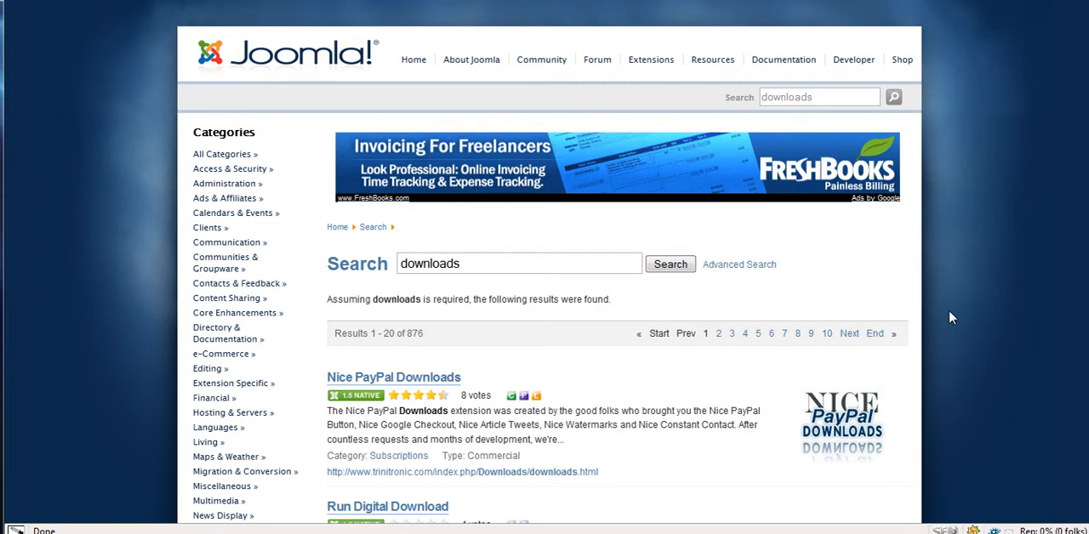
mouse_move(950, 343)
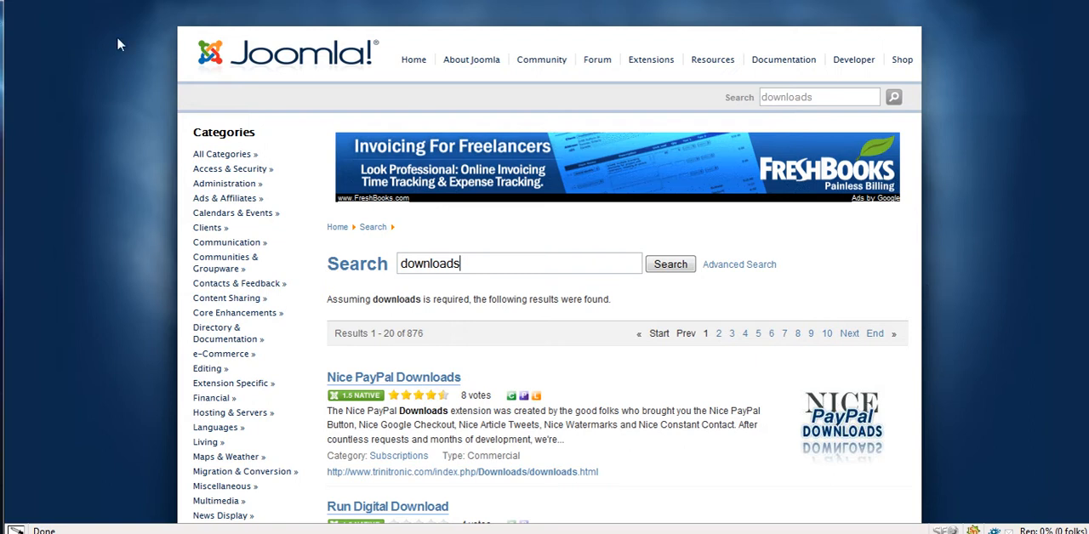
mouse_move(236, 213)
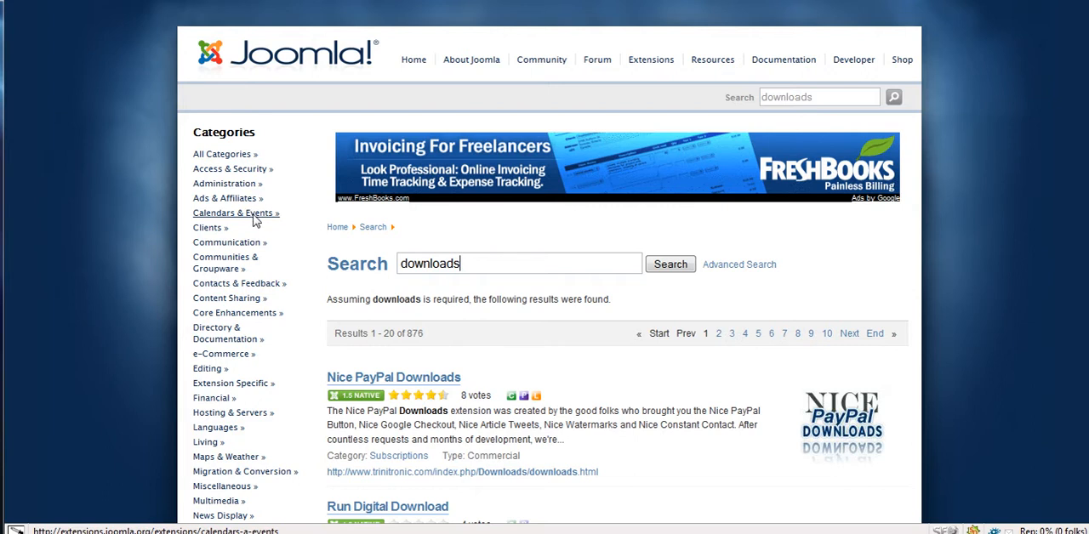
mouse_move(213, 220)
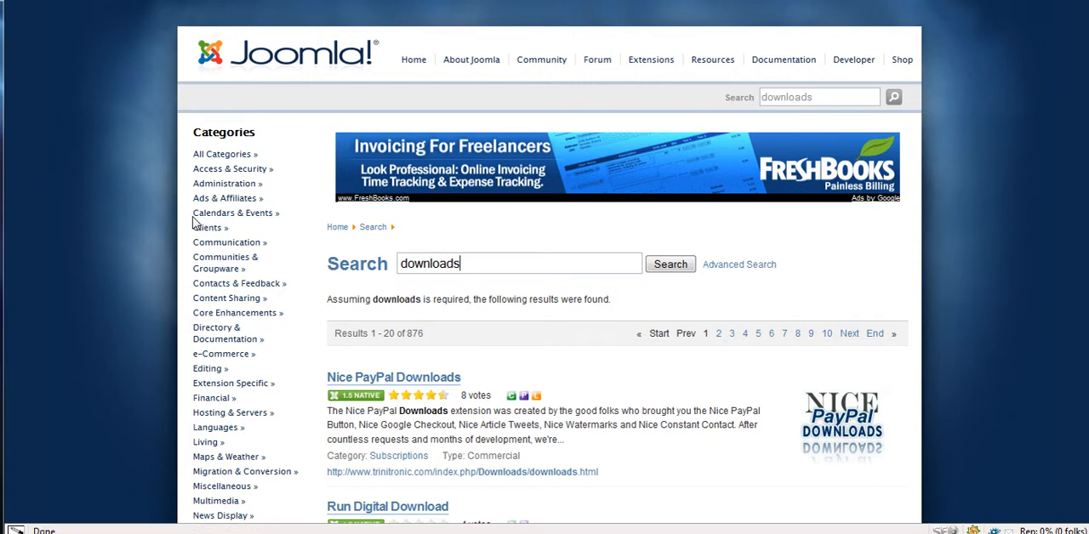
mouse_move(235, 213)
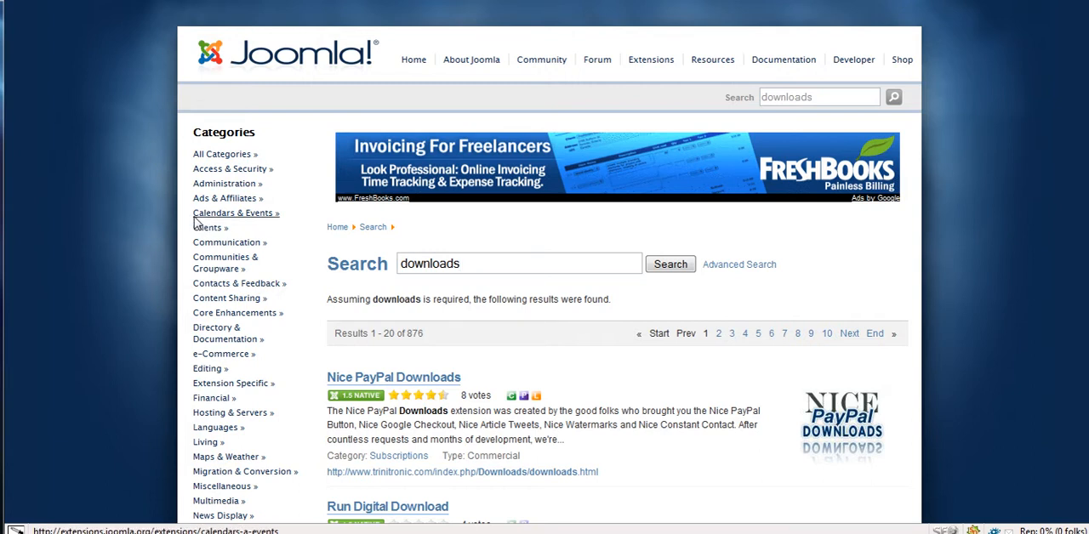
mouse_move(228, 198)
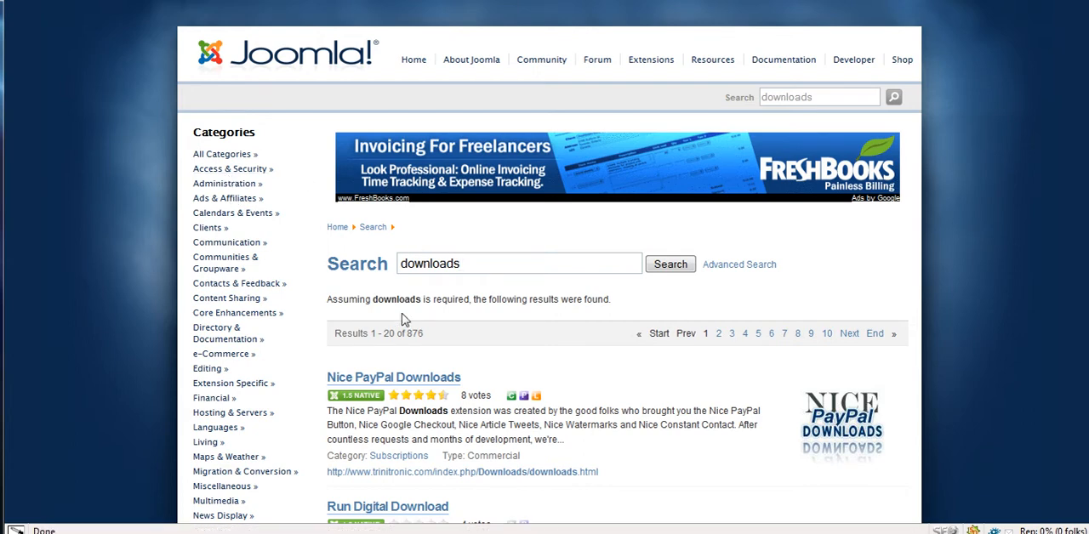
scroll("down", 3)
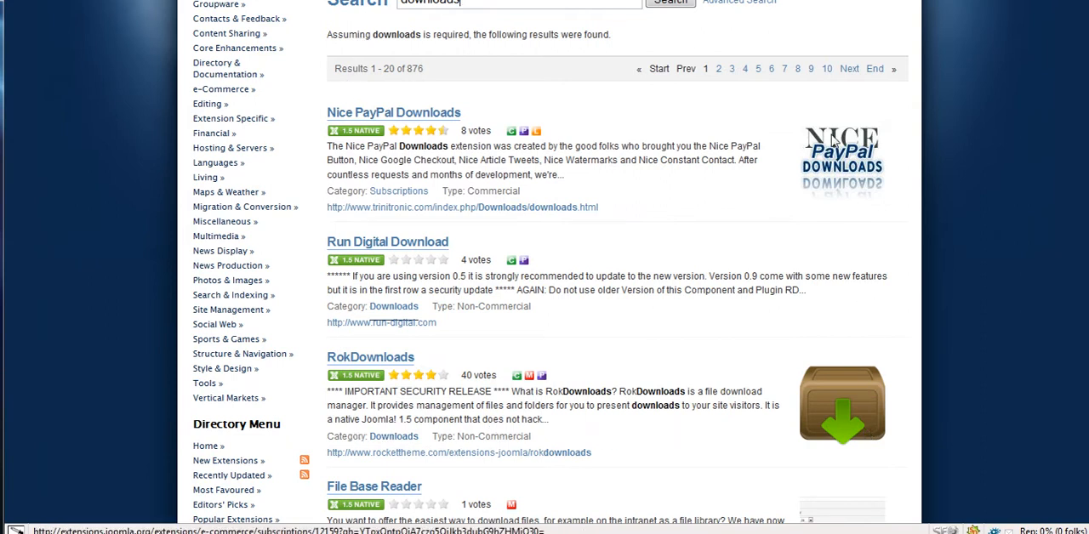
mouse_move(394, 112)
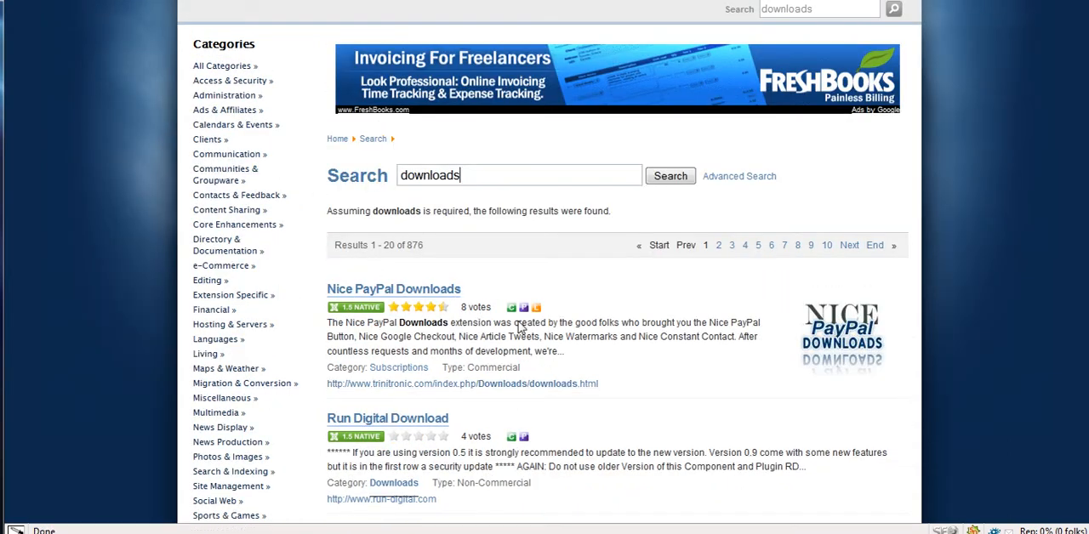
mouse_move(357, 328)
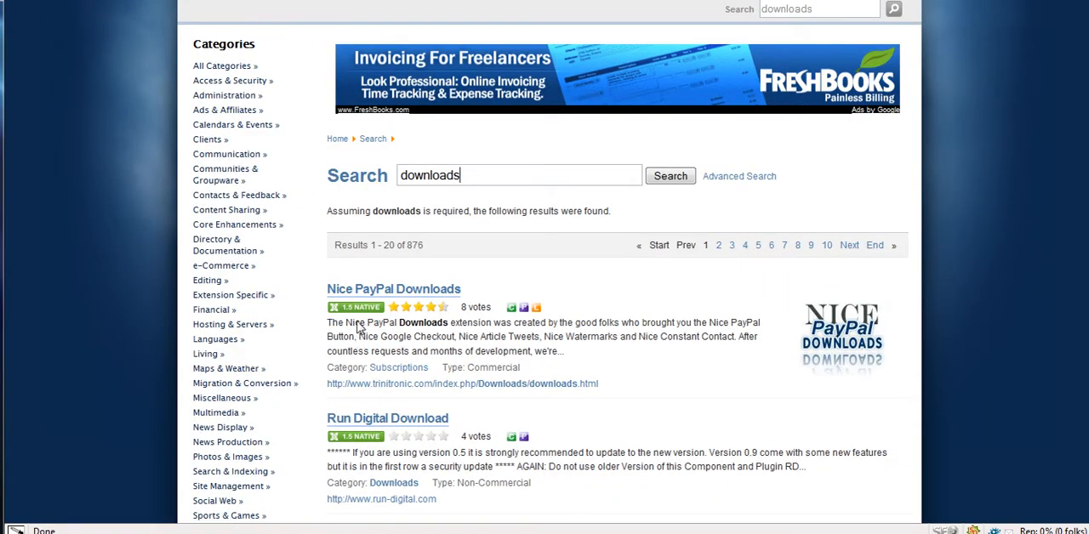
mouse_move(166, 301)
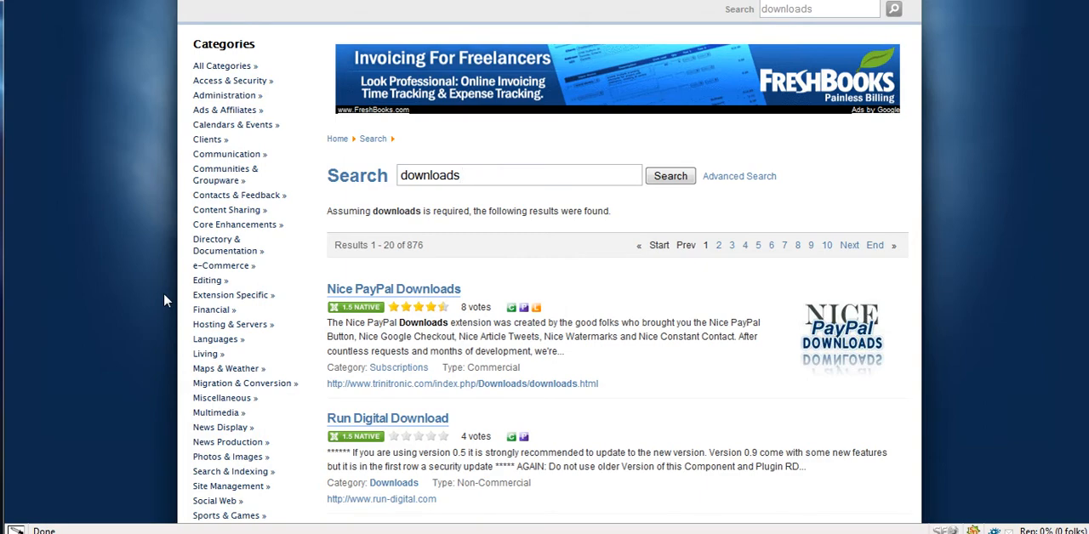
scroll("down", 3)
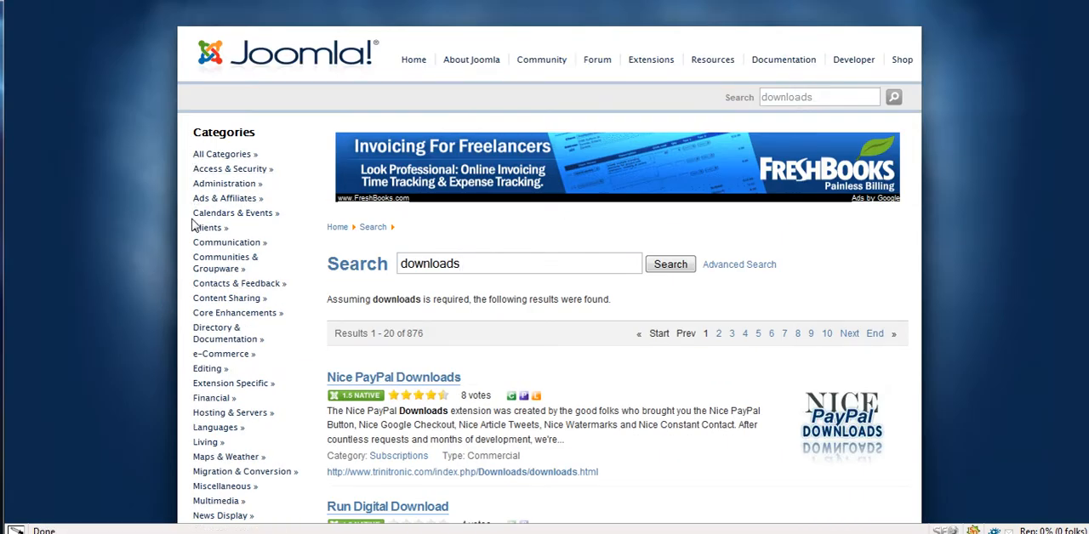
mouse_move(187, 167)
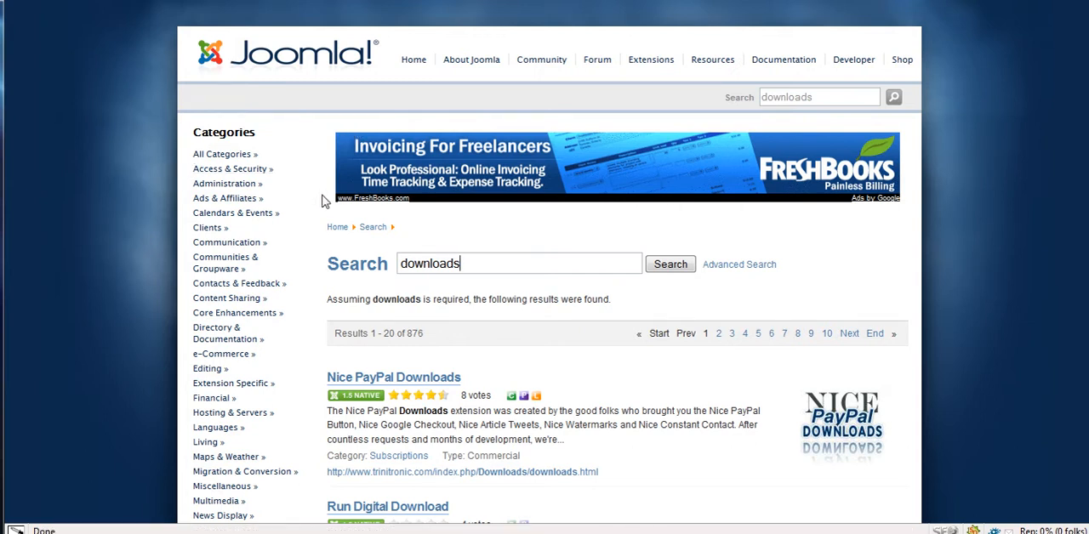
mouse_move(413, 232)
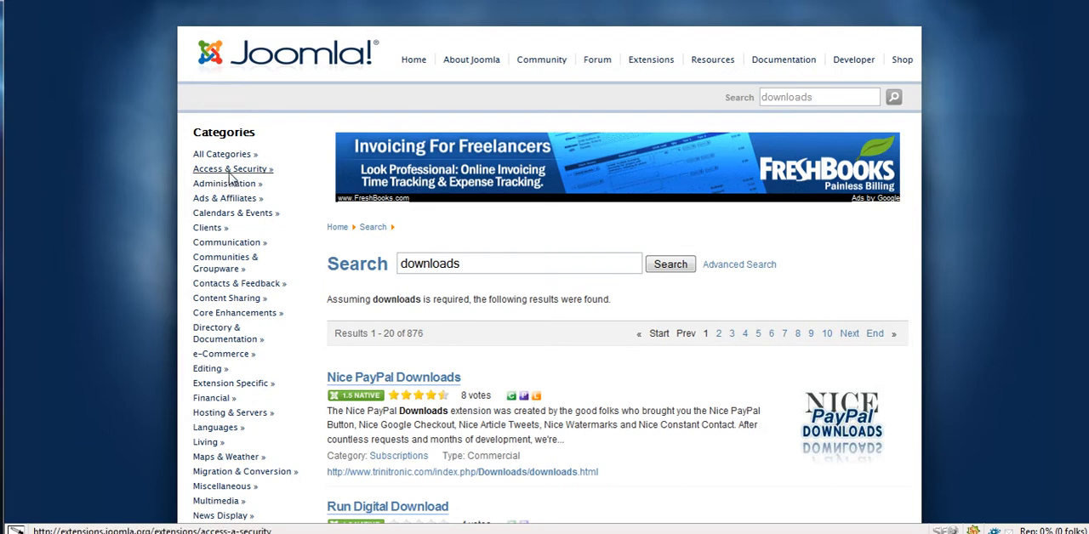
mouse_move(511, 289)
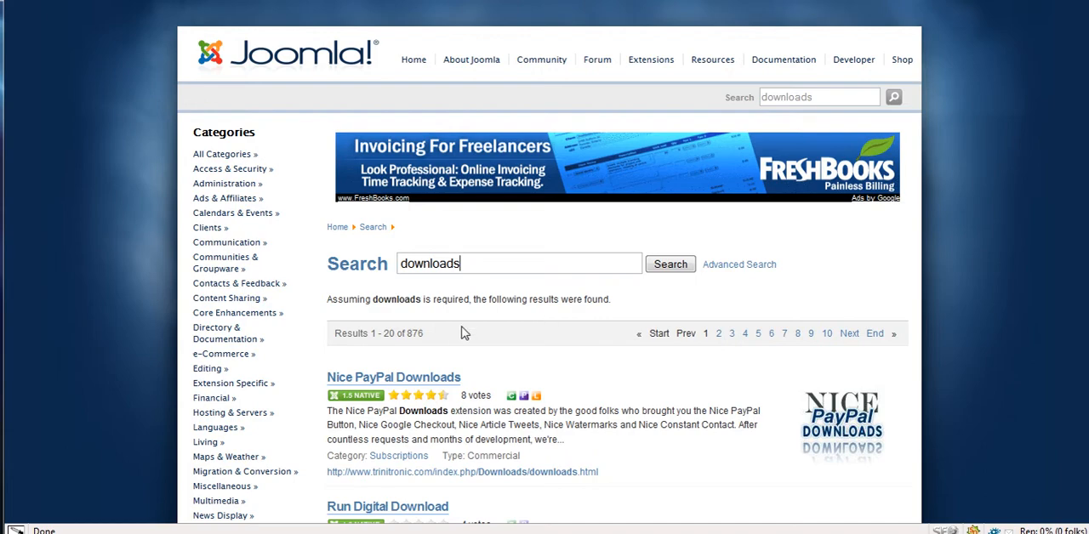
scroll("down", 3)
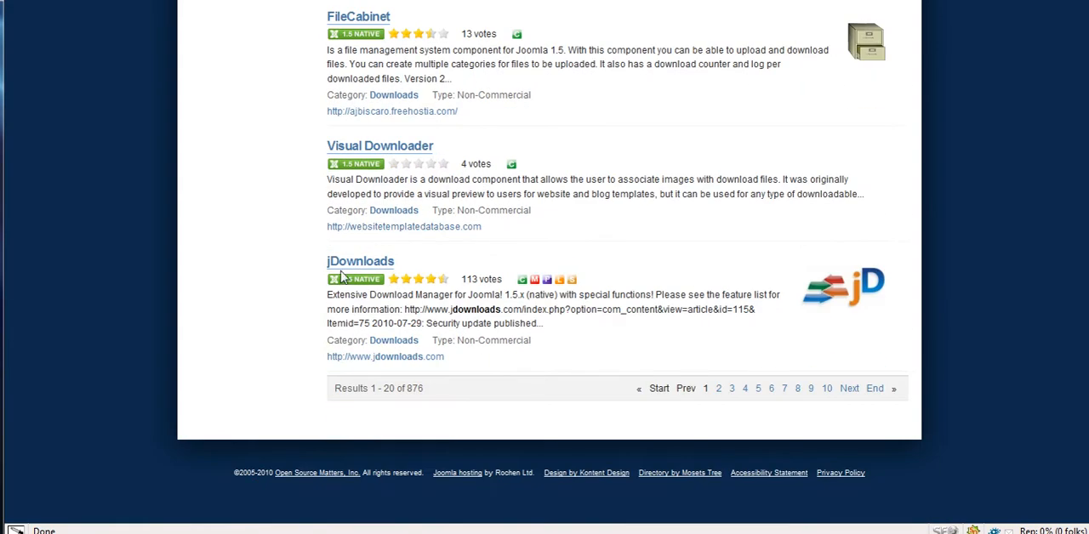
mouse_move(477, 300)
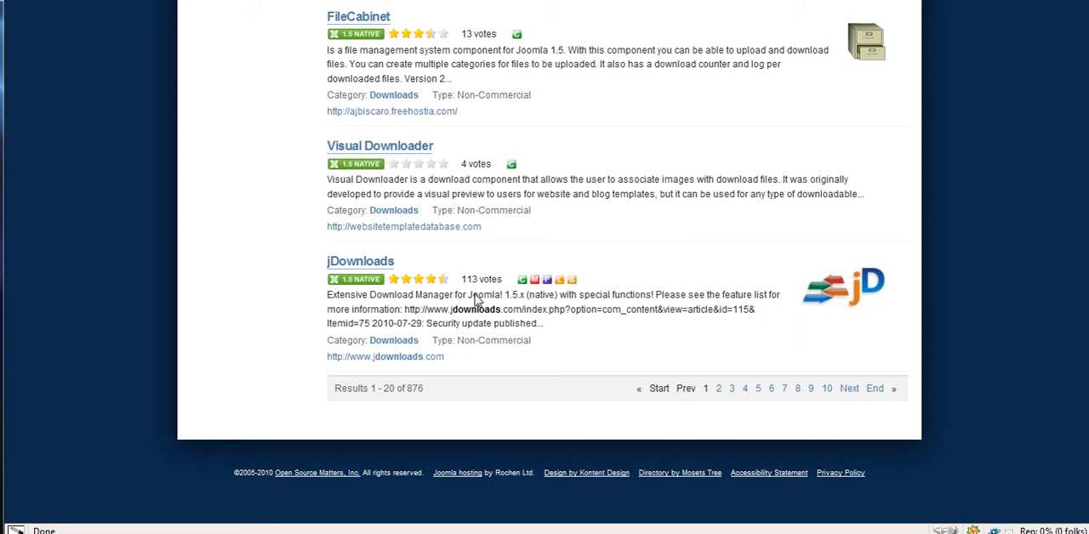
mouse_move(485, 204)
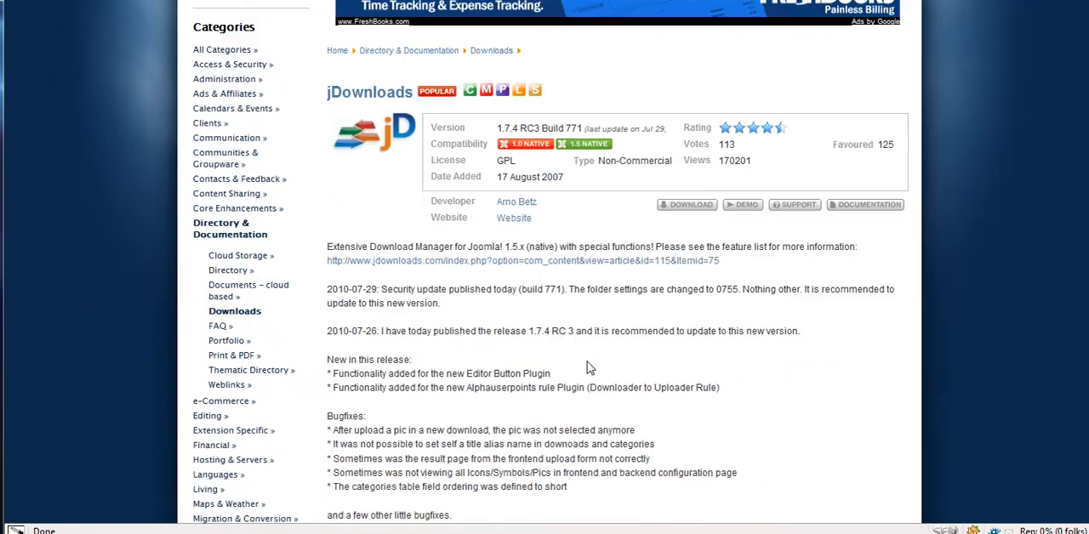
Scroll through the jDownloads reviews to reach the developer's Download link.
scroll("down", 3)
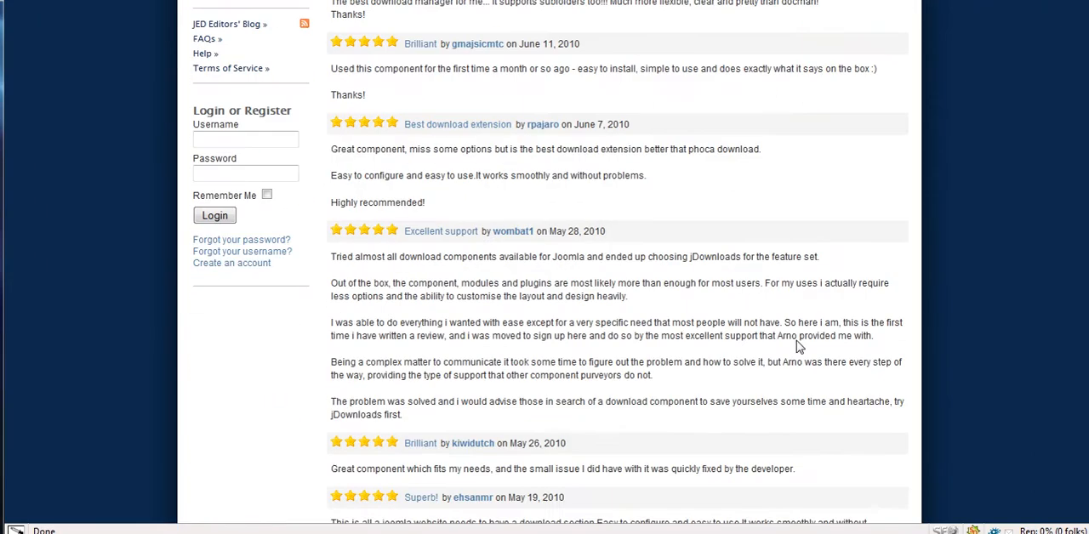
scroll("down", 3)
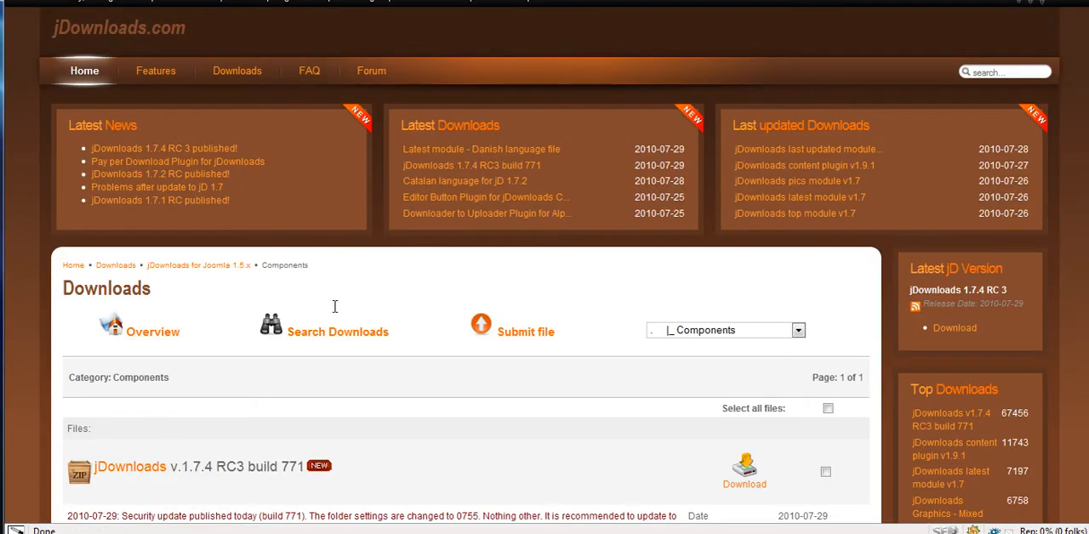
Save the com_jdownloads_1.7.4_rc3_build_771 zip under its default name.
scroll("down", 3)
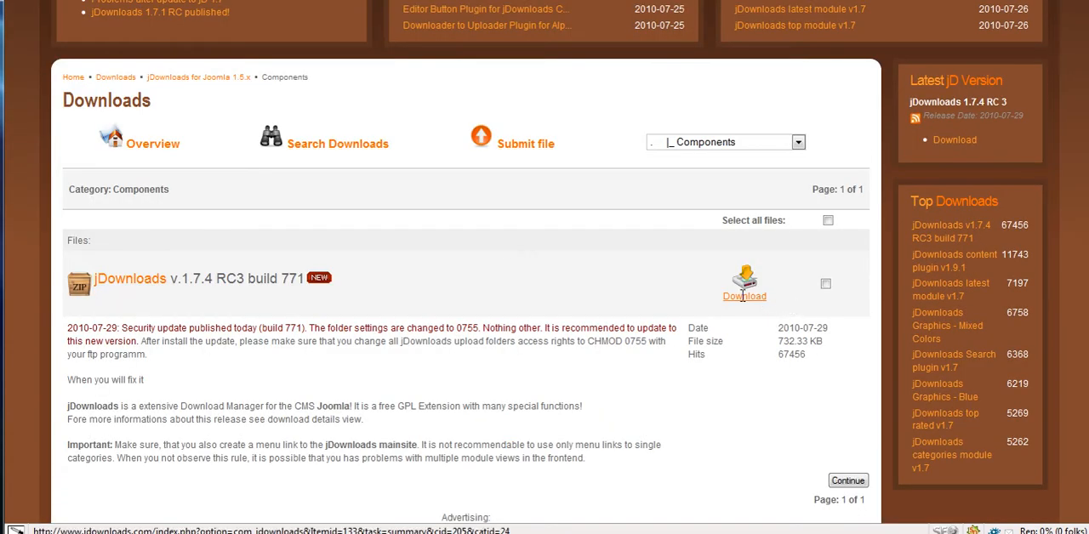
left_click(745, 296)
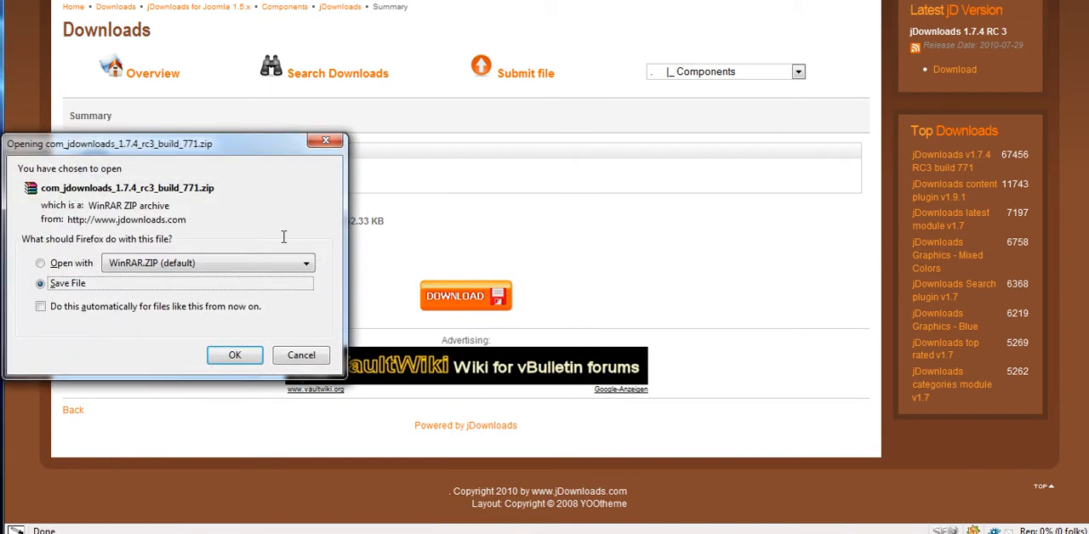
left_click(235, 355)
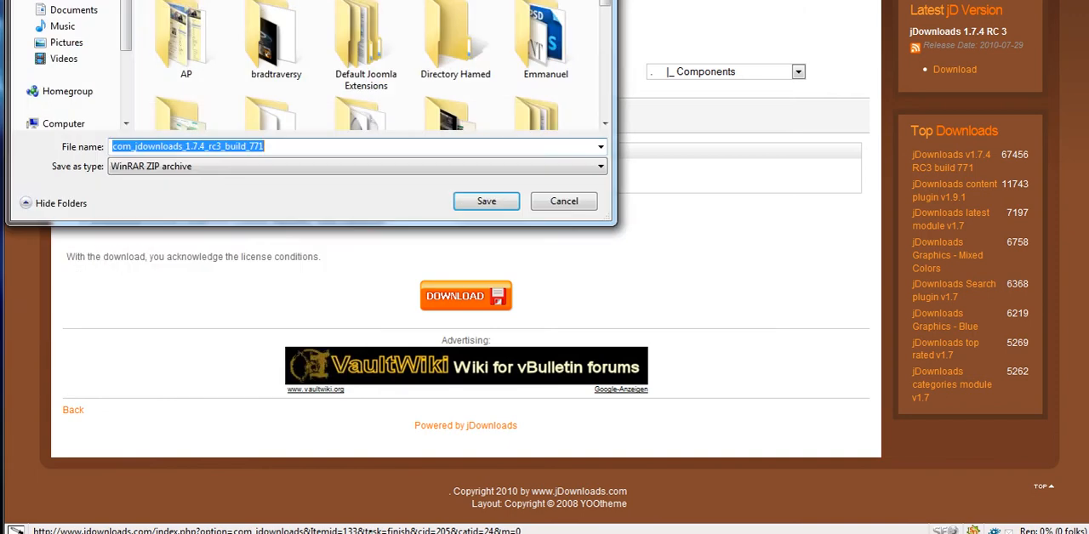
left_click(486, 201)
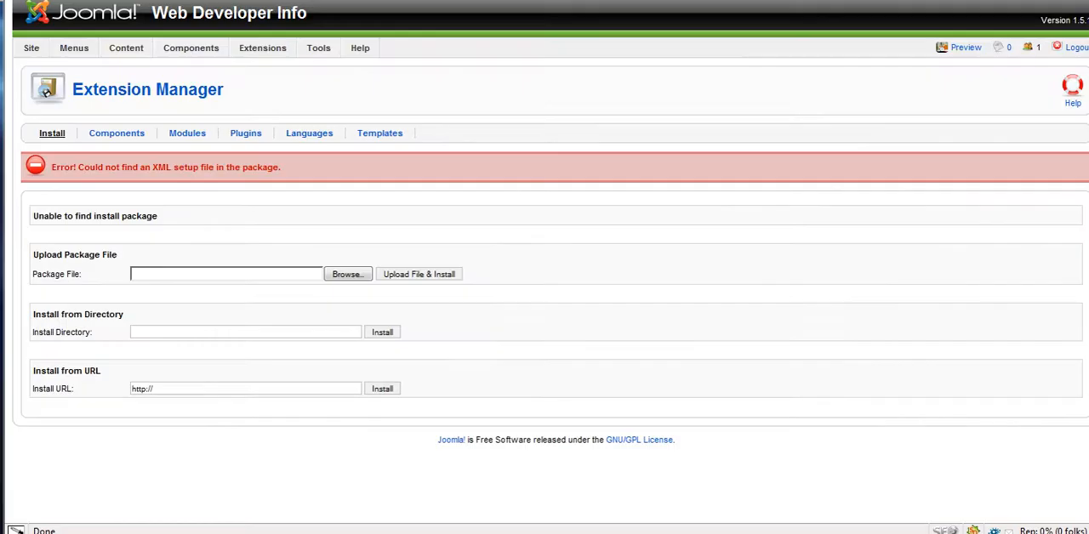
Visit the Control Panel, then return to Extensions > Install/Uninstall.
left_click(32, 48)
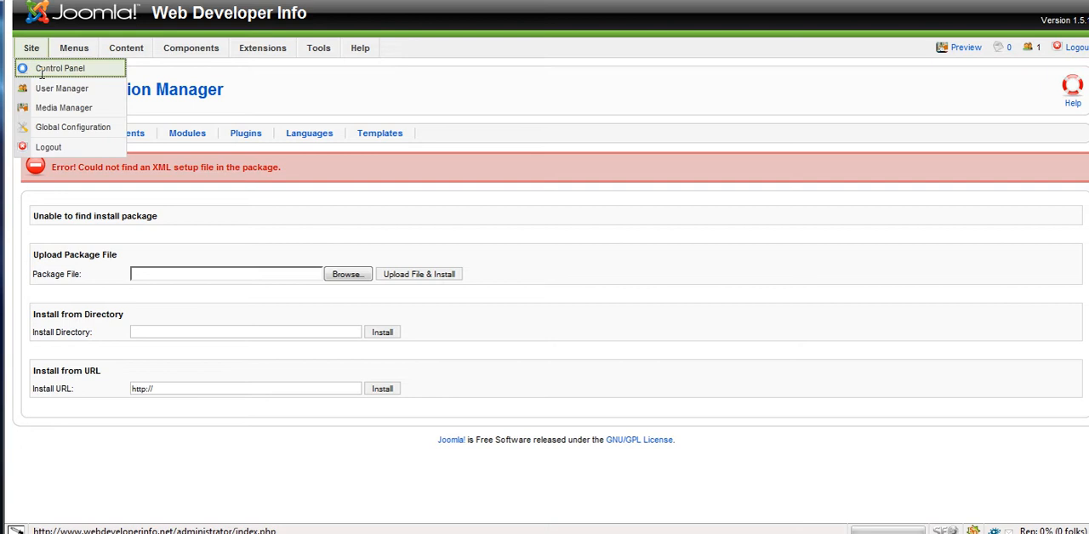
left_click(74, 48)
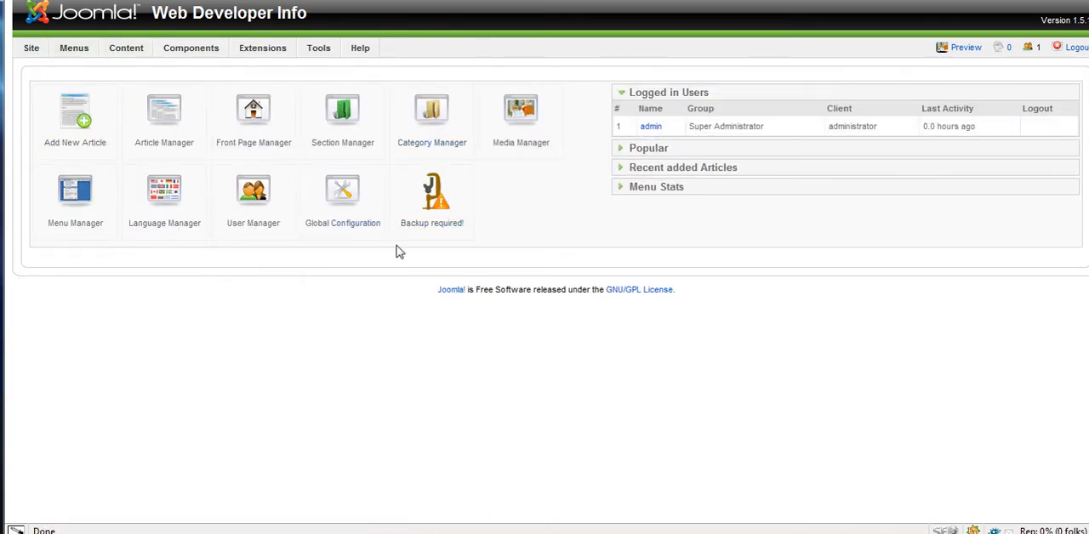
left_click(263, 47)
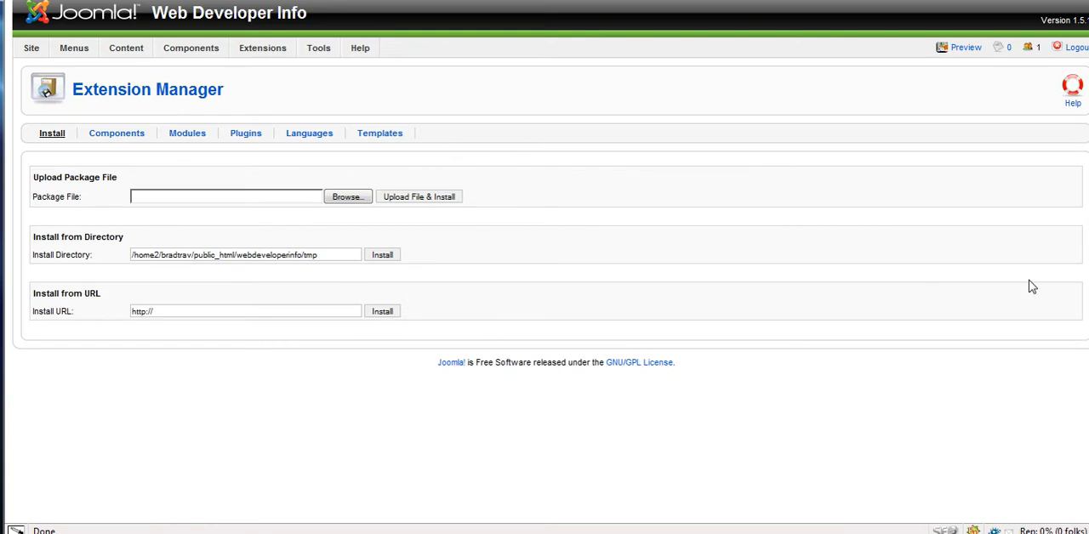
mouse_move(1036, 273)
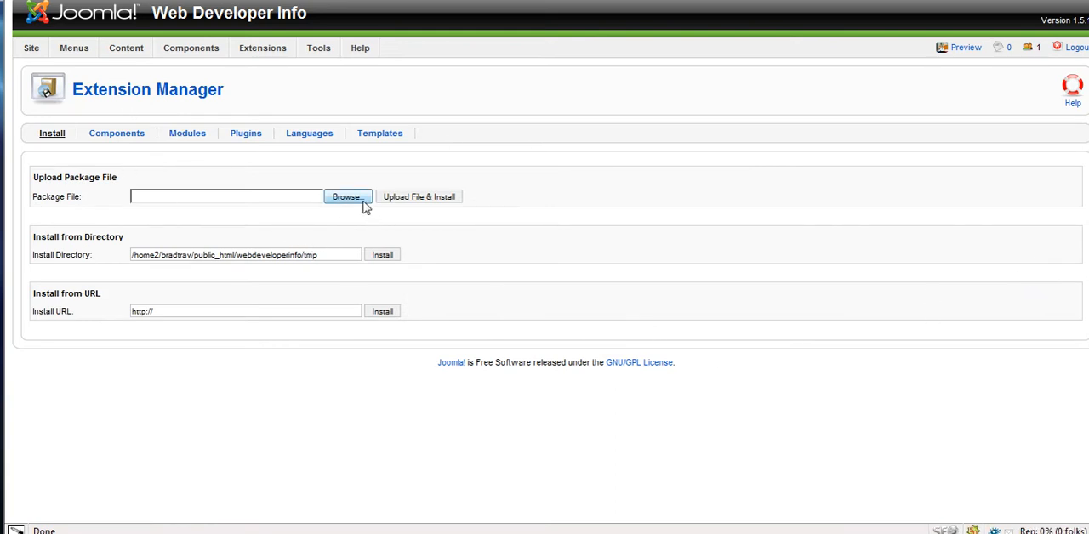
Browse the Desktop for the com_jdownloads_1.7.4_rc3_build_771 package file.
left_click(346, 196)
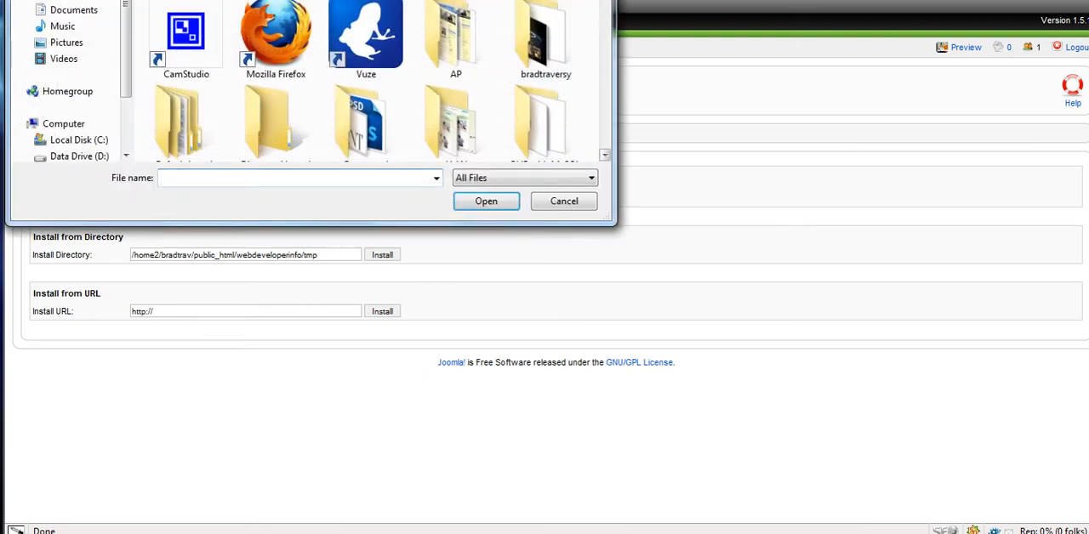
scroll("down", 3)
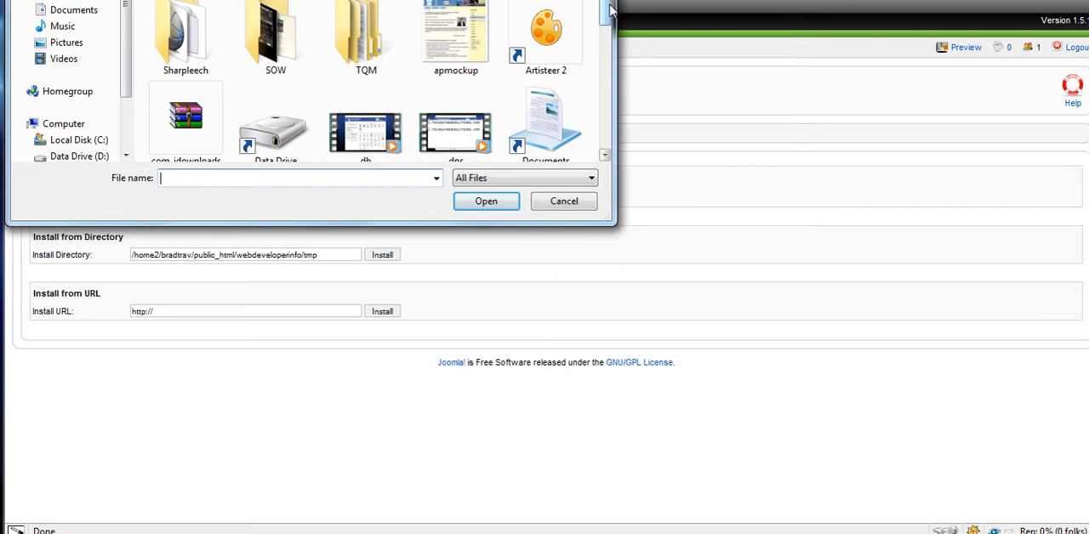
scroll("down", 3)
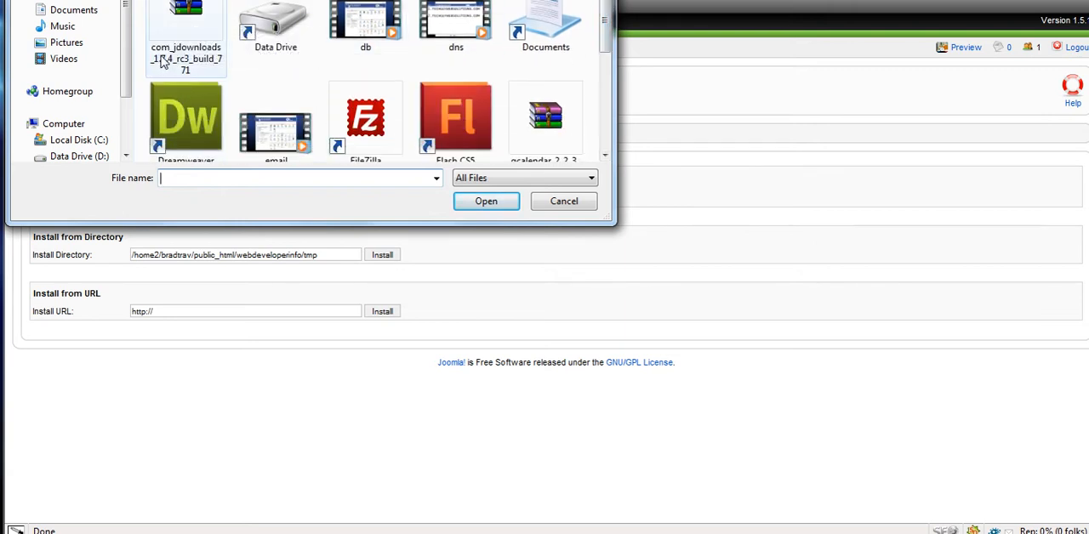
mouse_move(179, 55)
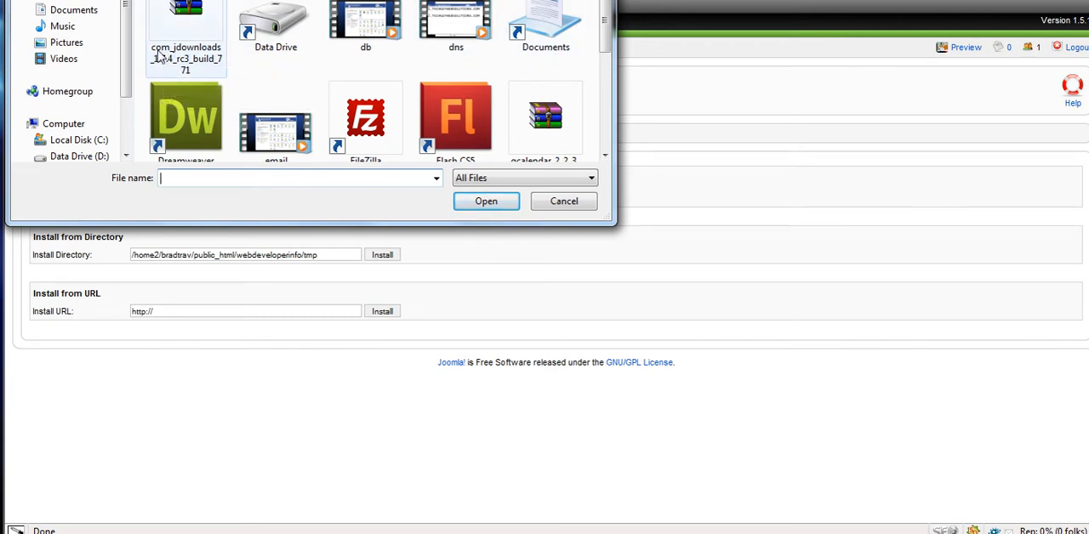
mouse_move(186, 58)
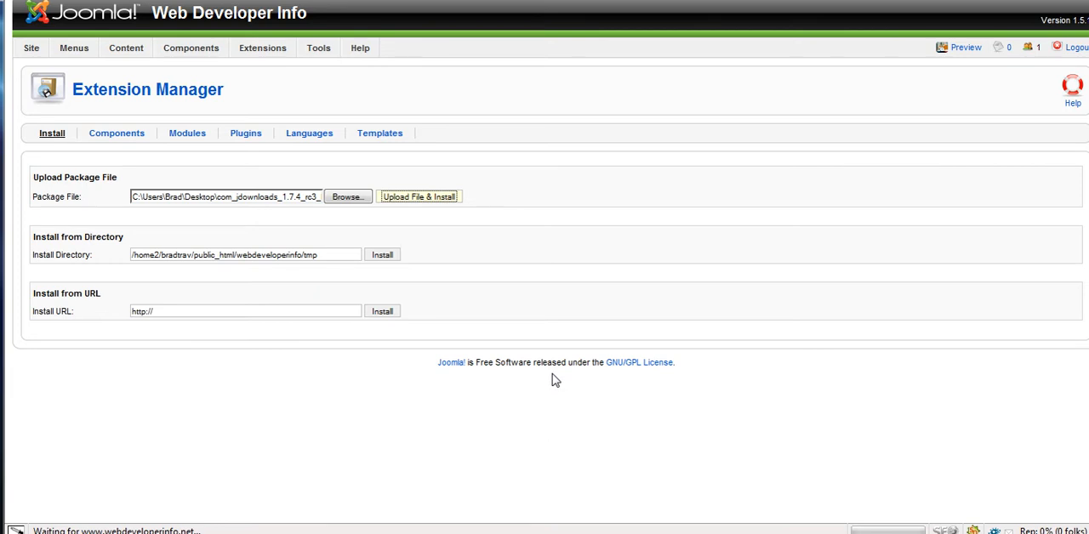
Upload and install the jDownloads 1.7.4 RC3 package.
left_click(418, 196)
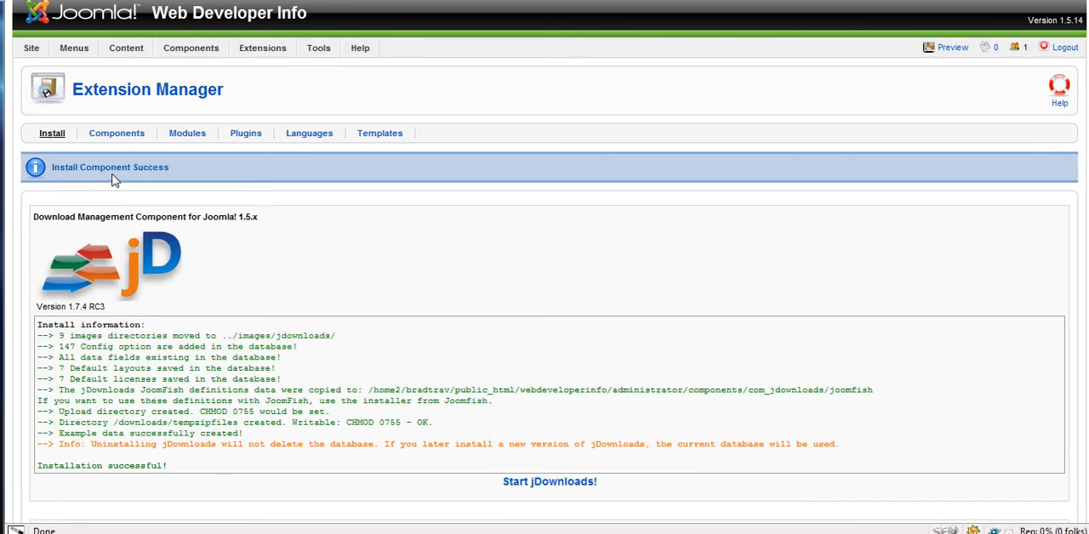
mouse_move(446, 339)
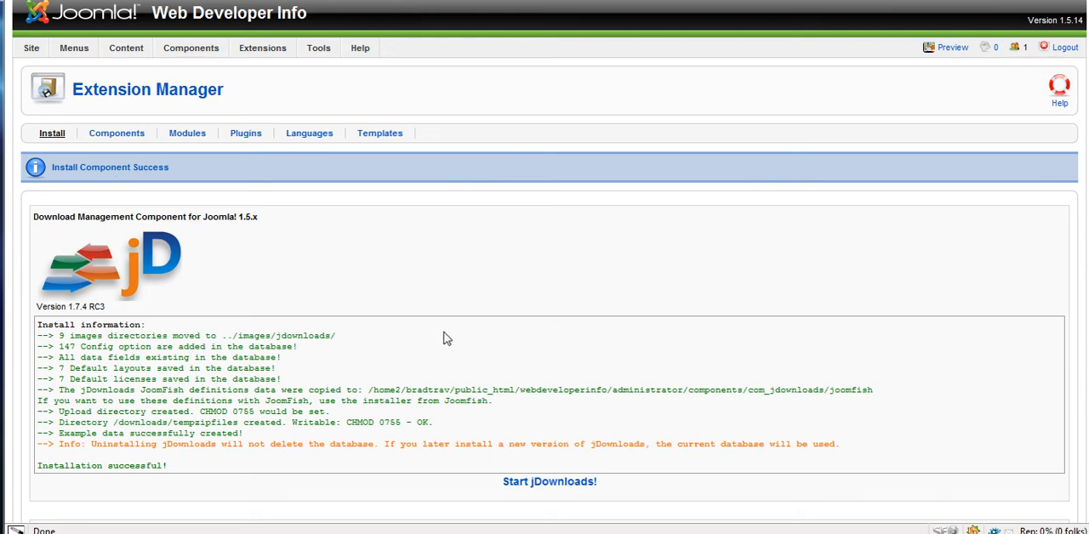
mouse_move(348, 439)
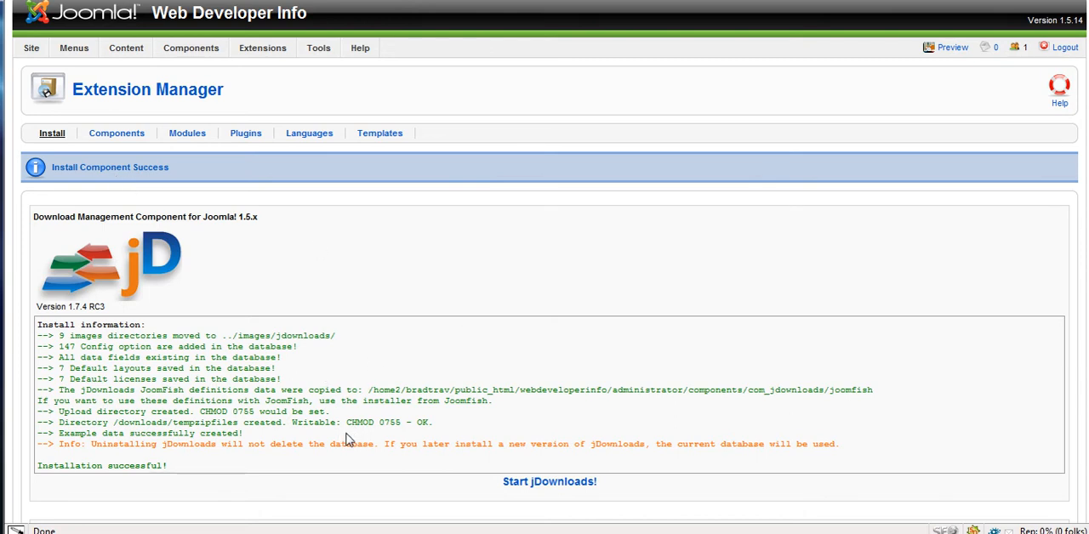
mouse_move(322, 119)
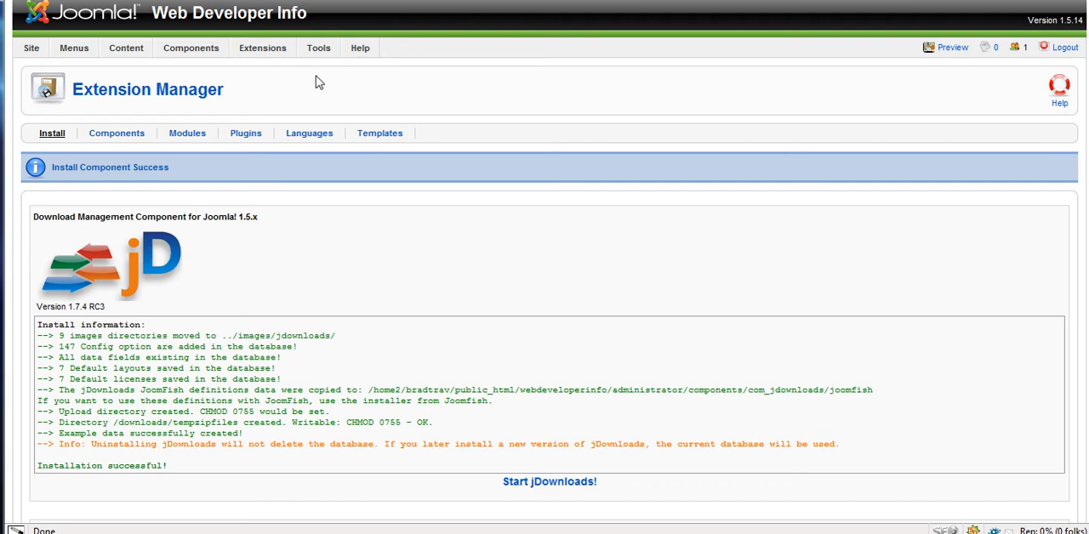
mouse_move(185, 173)
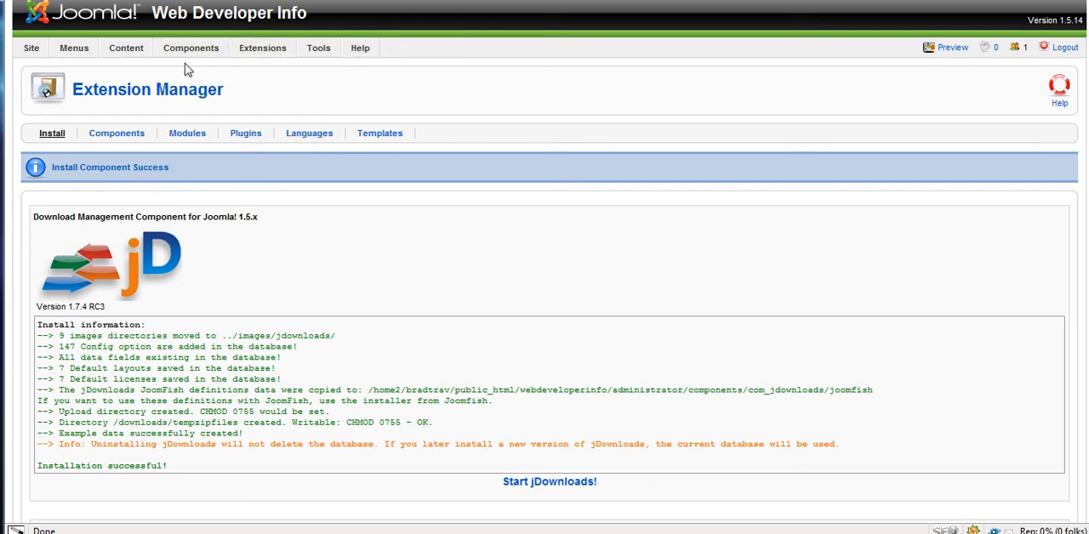
Open the jDownloads Control Panel from Components, showing the ONLINE download area.
left_click(191, 48)
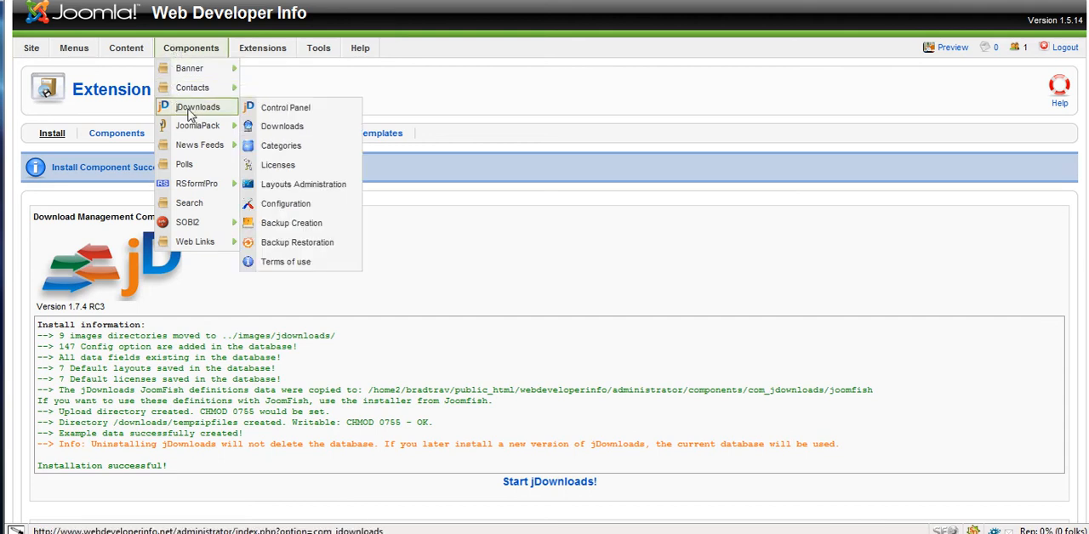
mouse_move(303, 185)
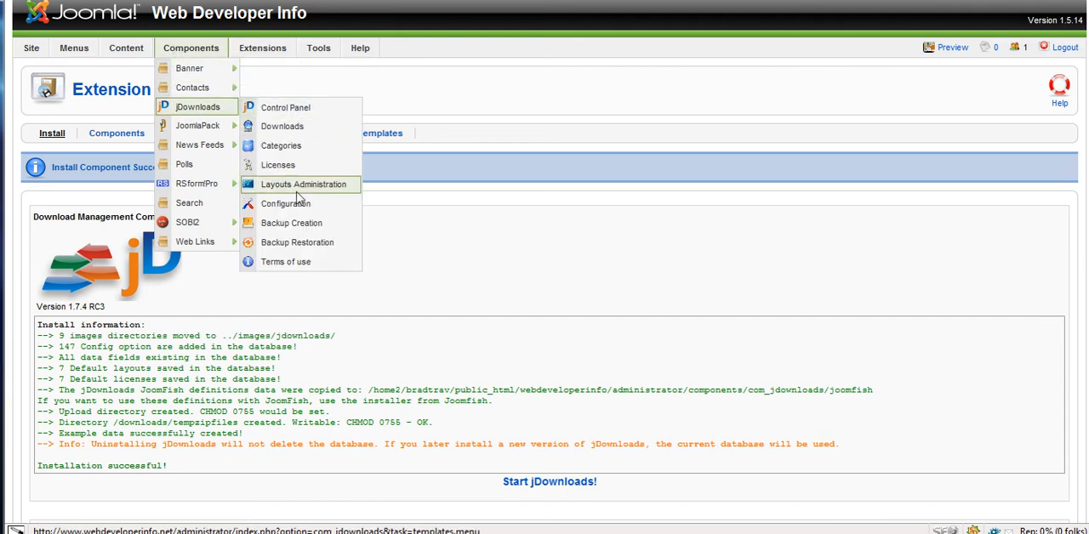
mouse_move(282, 126)
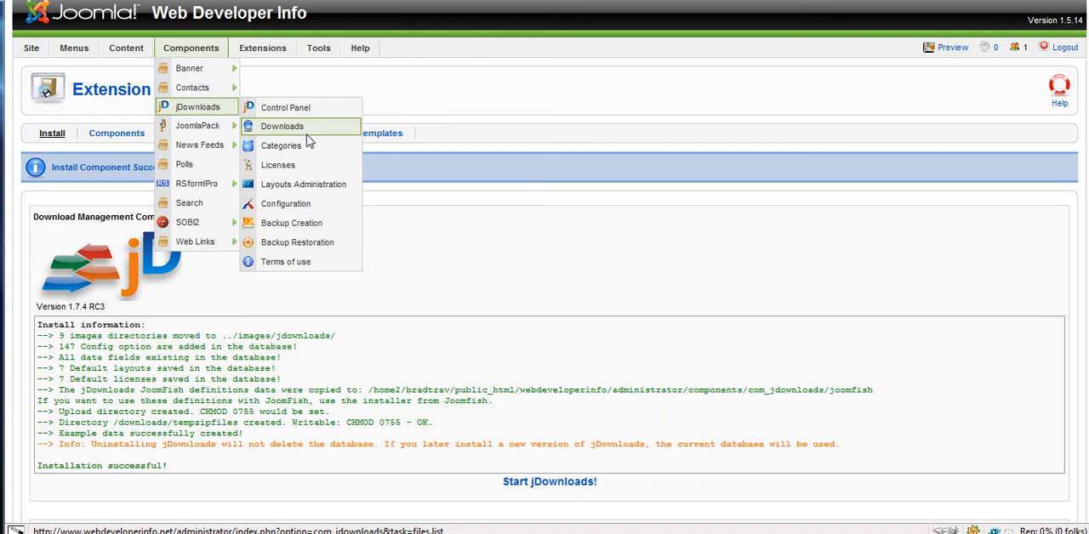
mouse_move(303, 185)
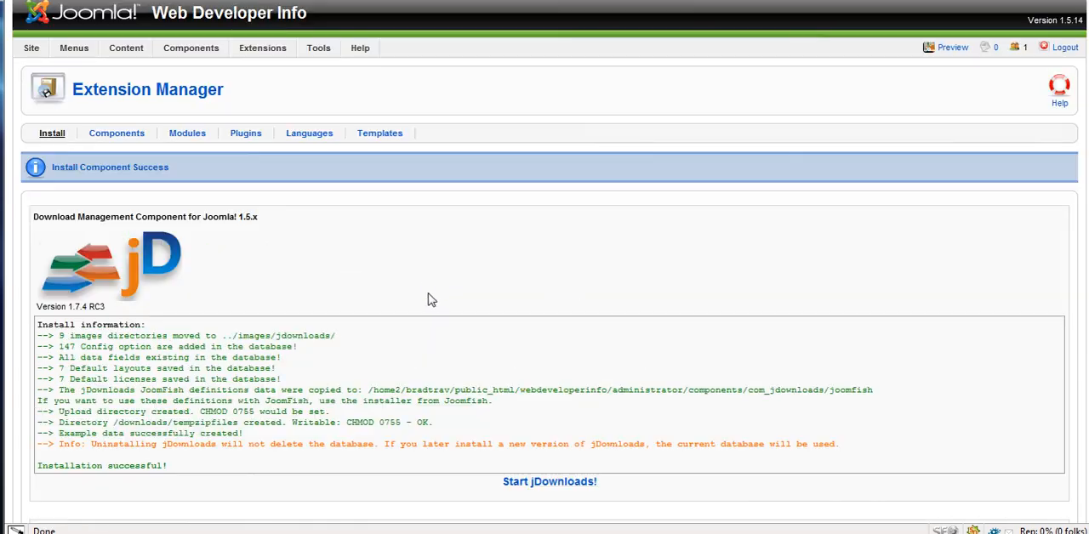
left_click(191, 47)
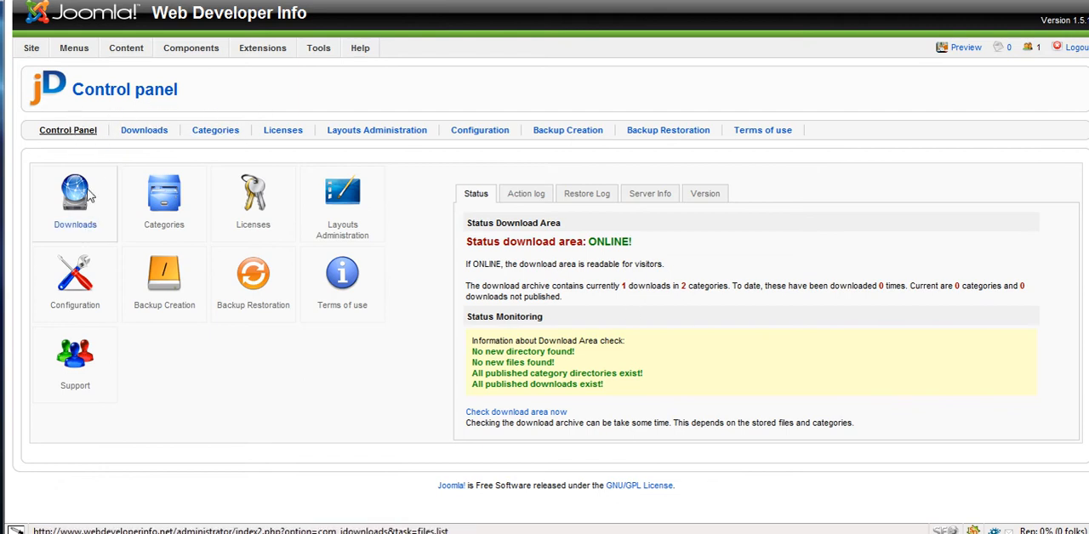
left_click(262, 47)
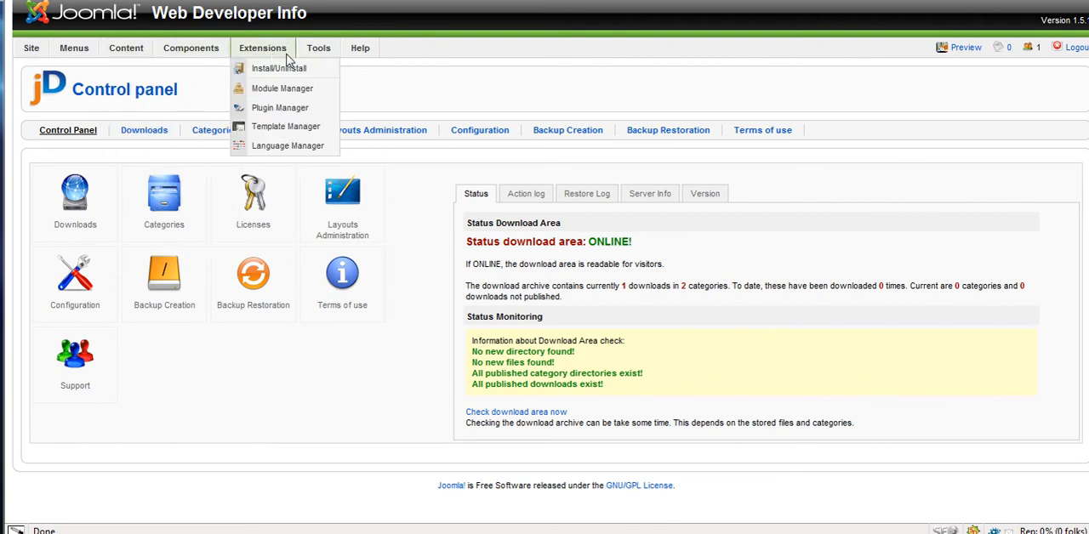
List installed components in Install/Uninstall, showing jDownloads 1.7.4 RC3 Build 770.
left_click(479, 129)
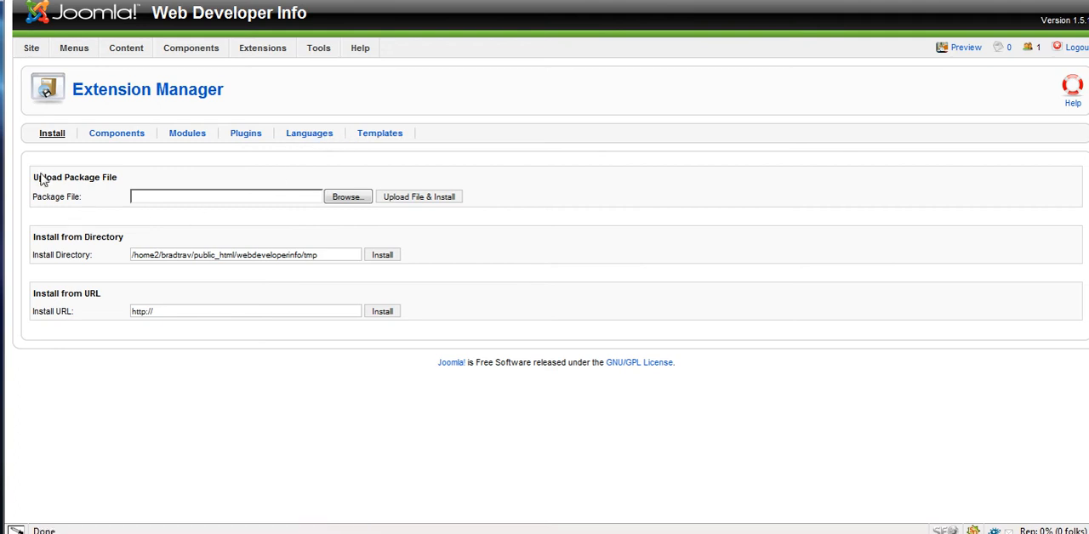
mouse_move(246, 133)
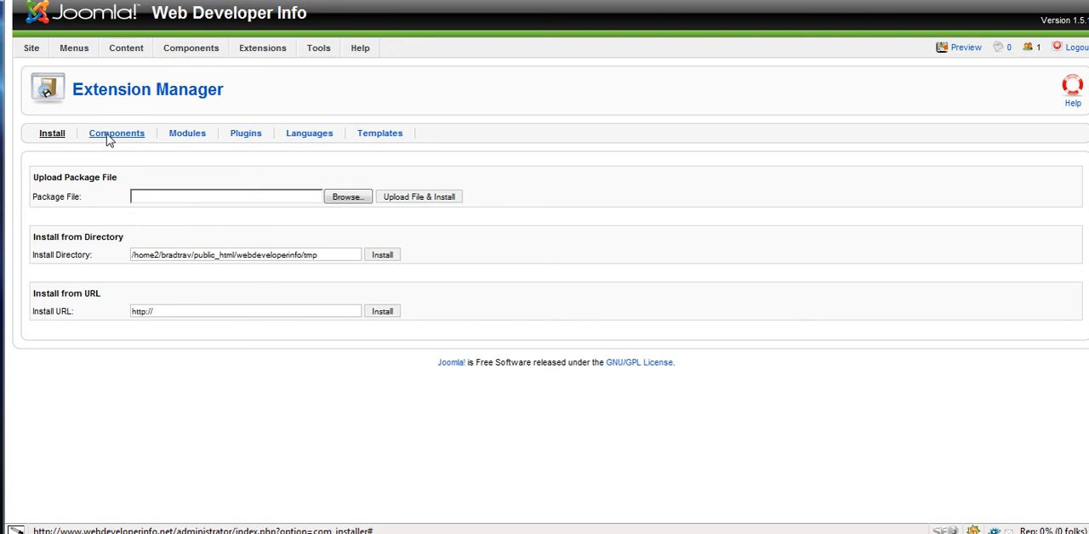
left_click(116, 133)
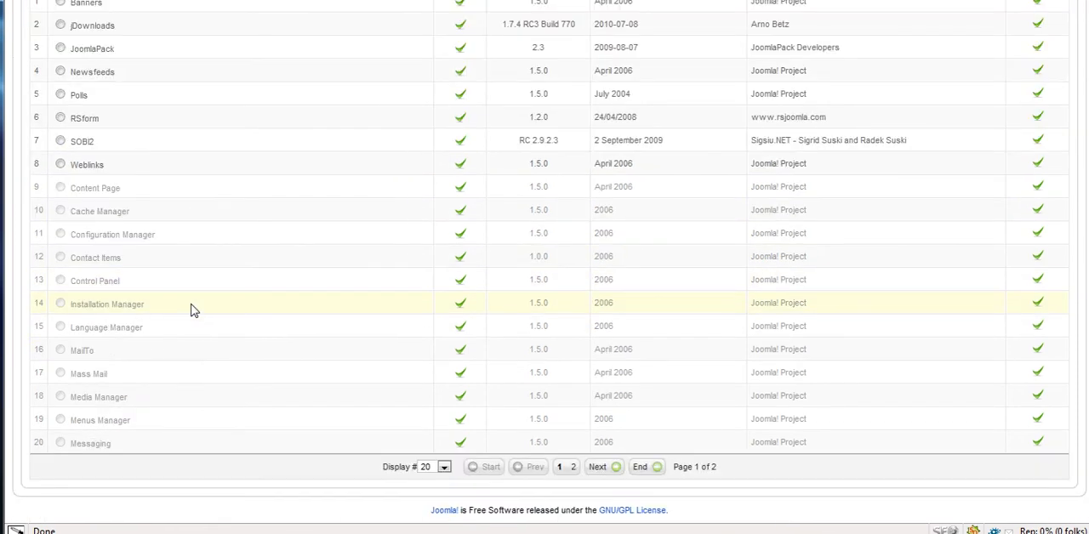
mouse_move(119, 234)
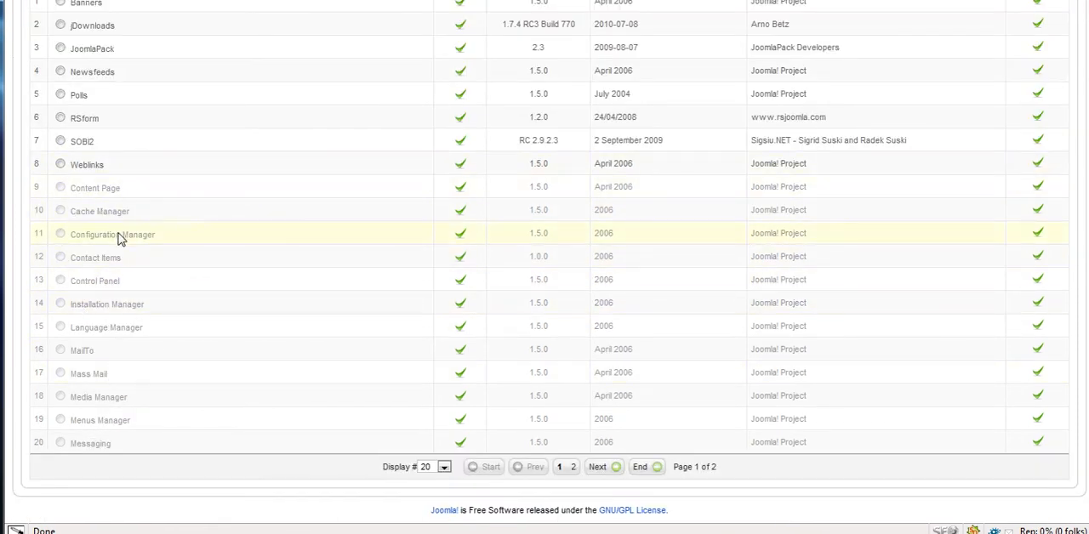
mouse_move(128, 257)
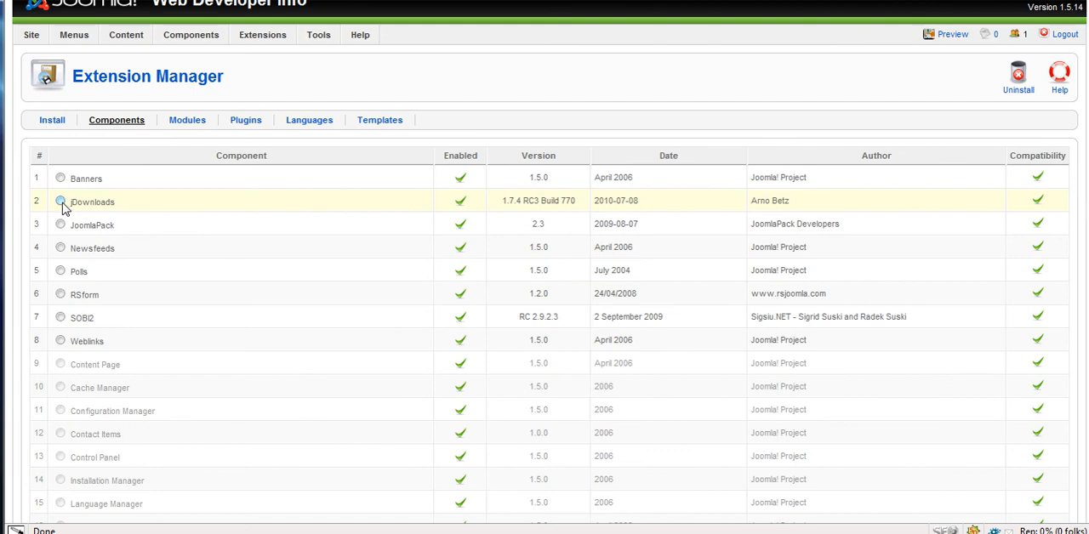
Select and uninstall jDownloads, keeping its folders and tables, then return to Install.
left_click(60, 201)
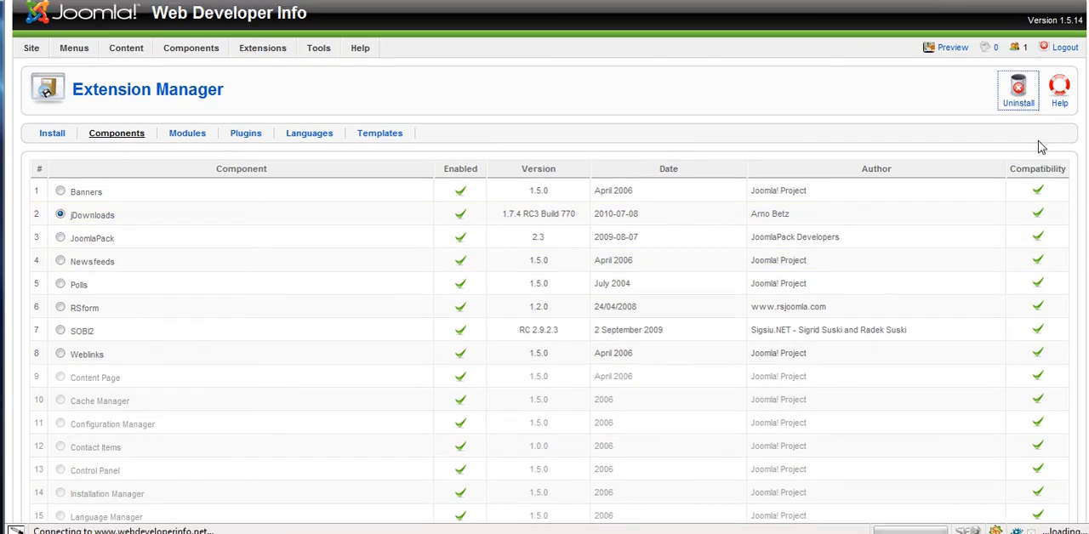
left_click(1019, 89)
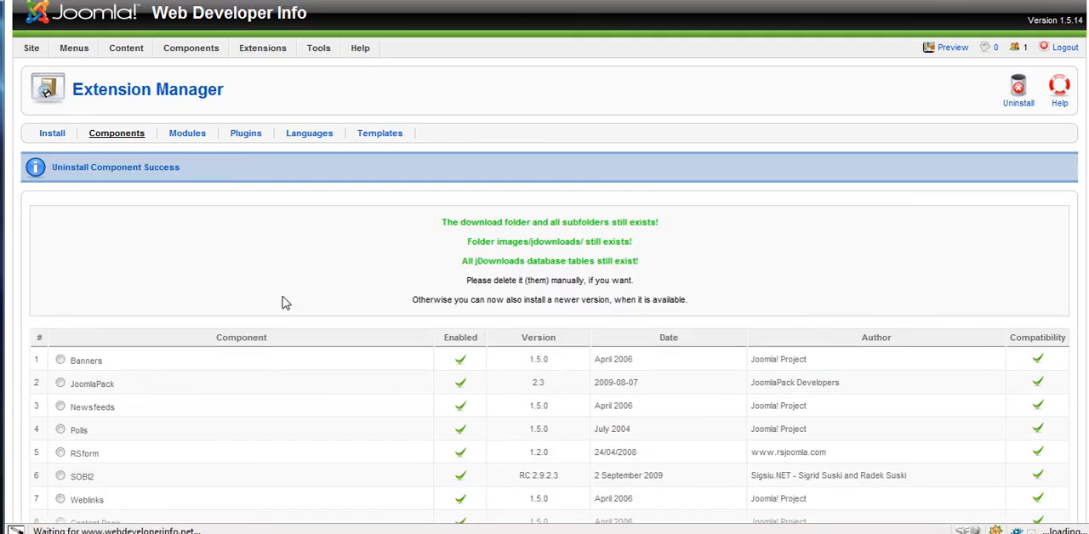
scroll("down", 3)
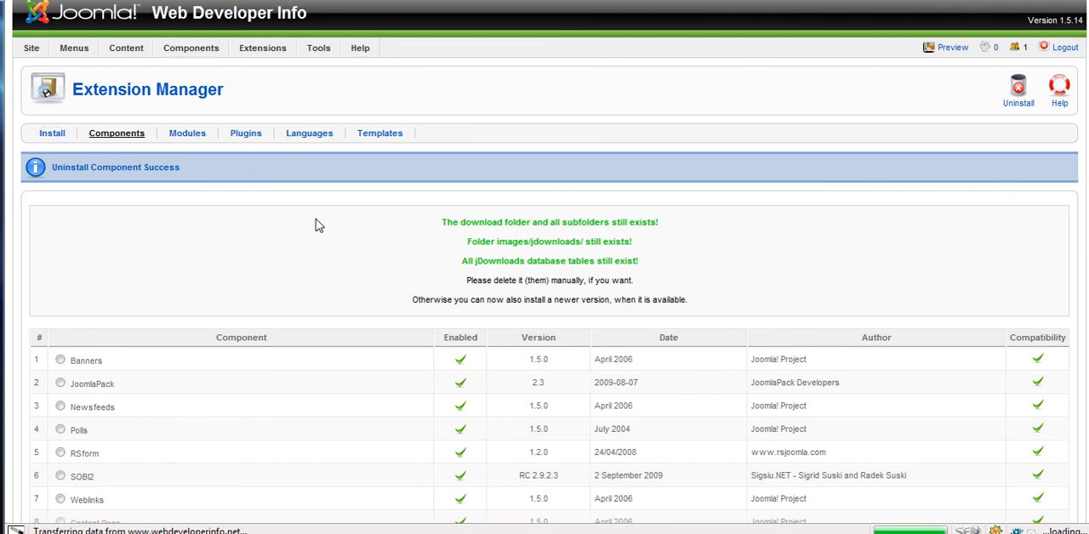
left_click(51, 133)
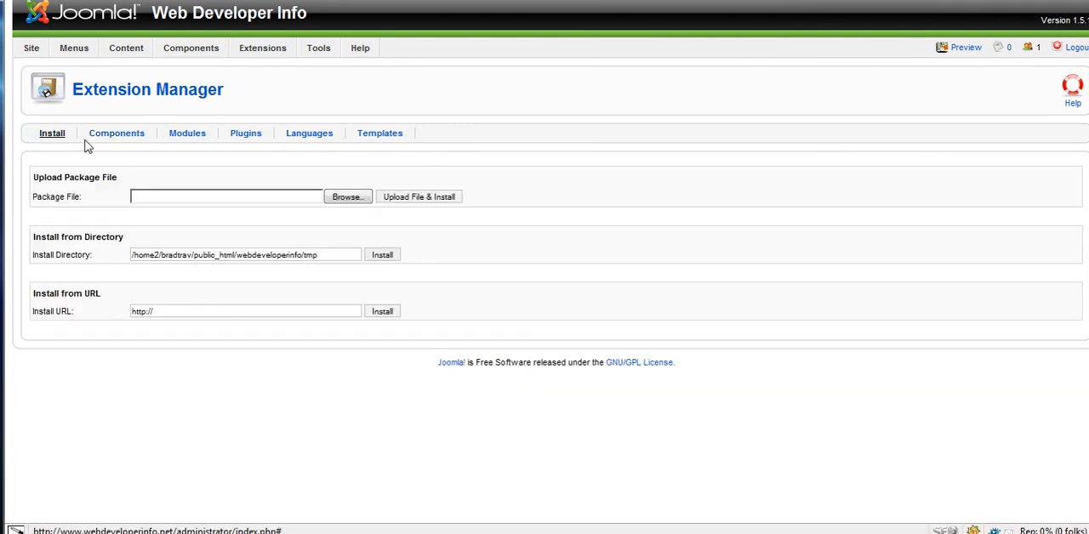
mouse_move(28, 266)
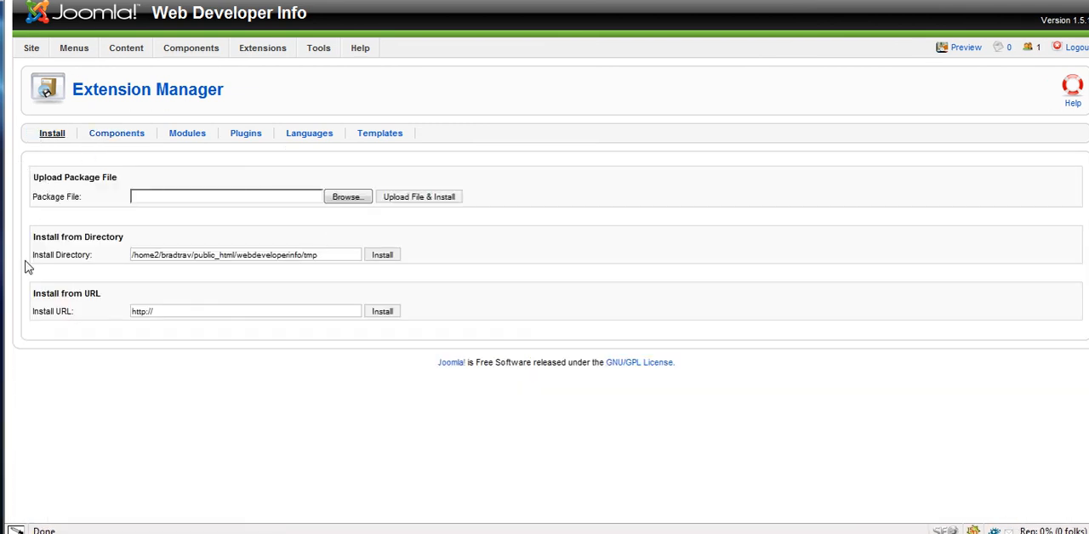
mouse_move(781, 425)
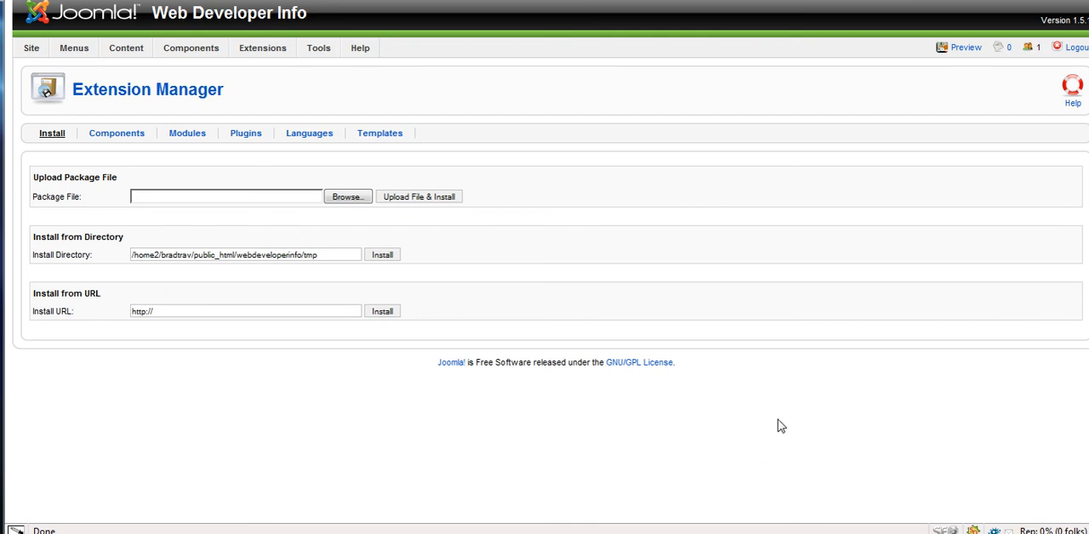
left_click(225, 197)
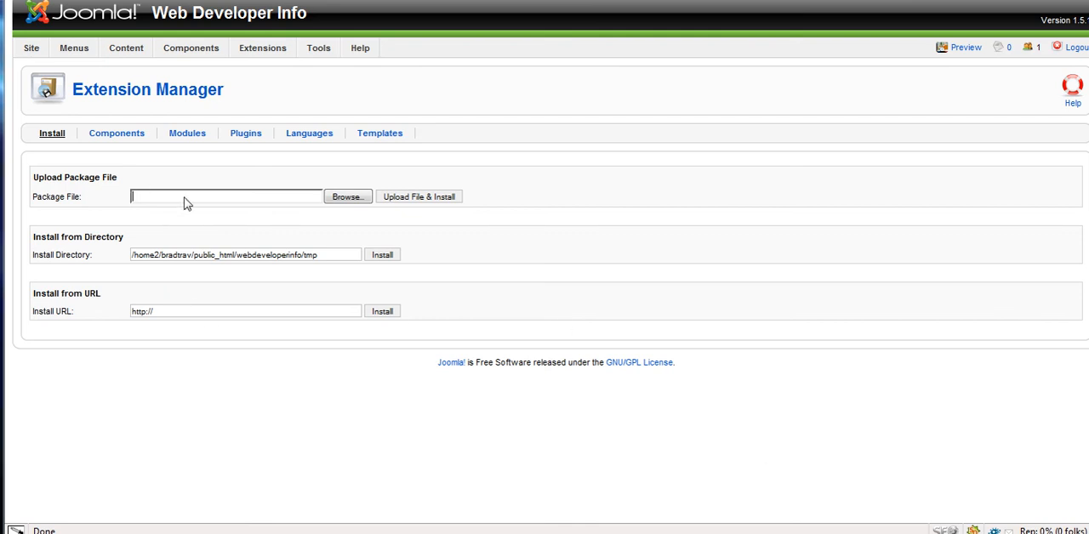
left_click(347, 196)
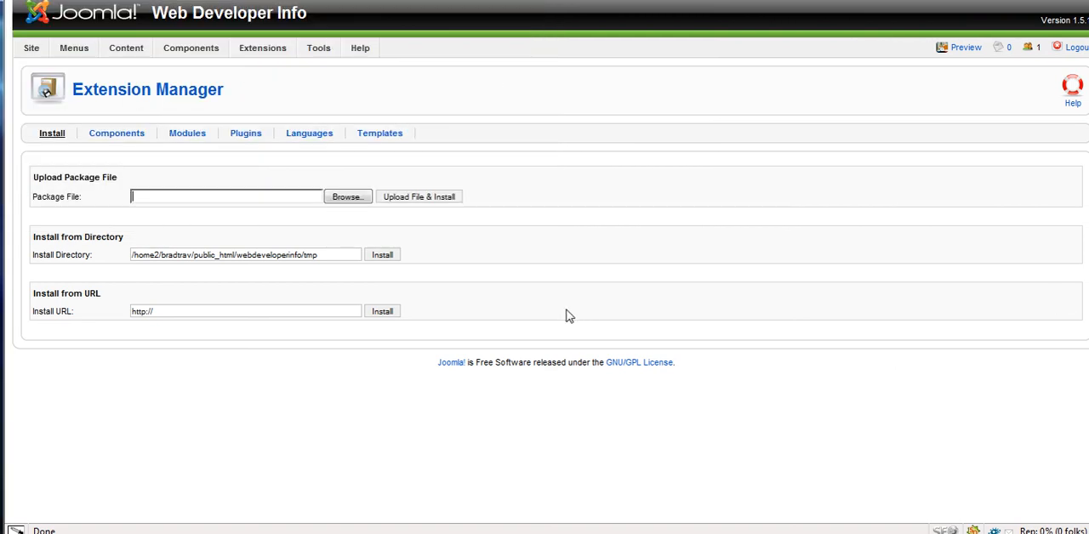
mouse_move(389, 241)
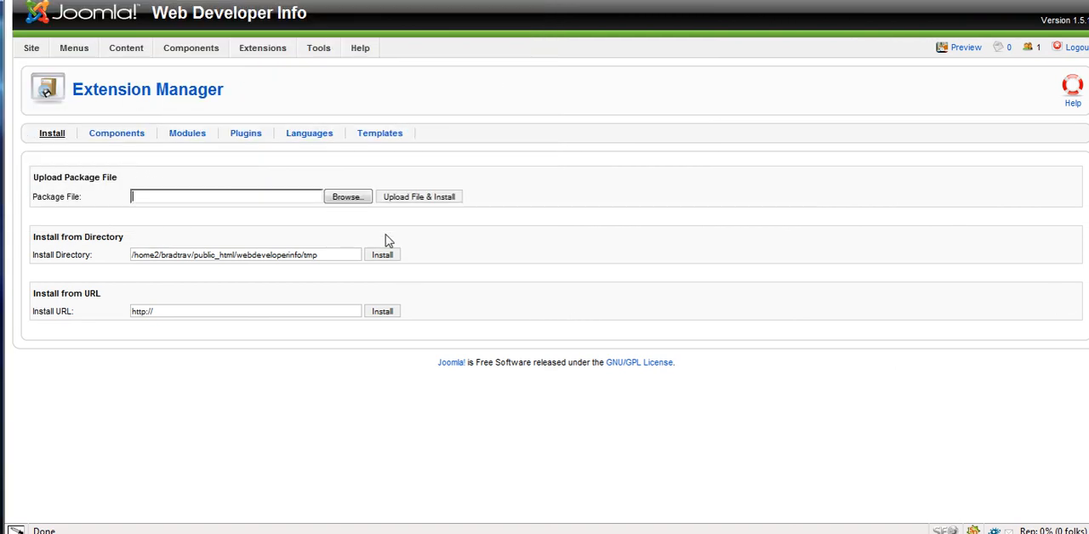